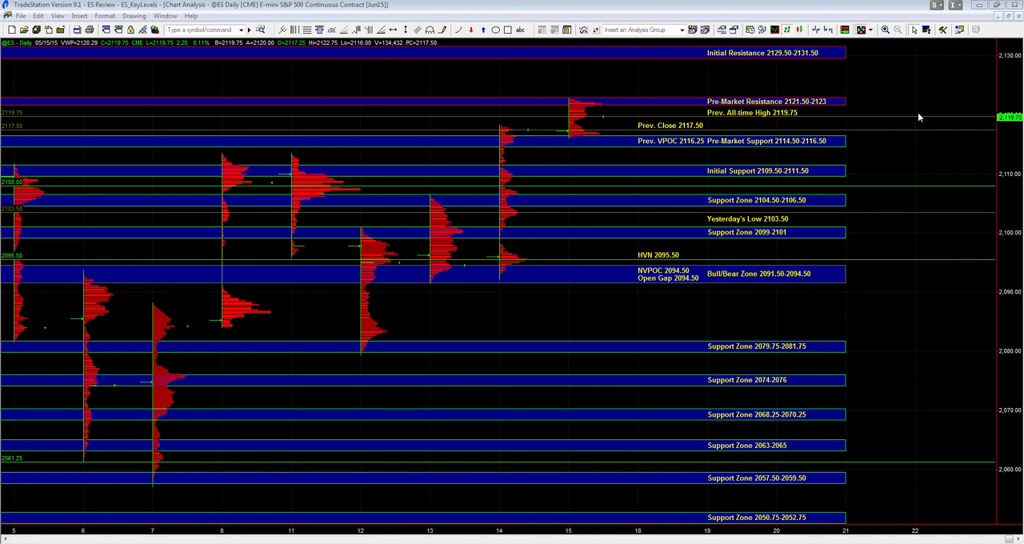
mouse_move(640, 163)
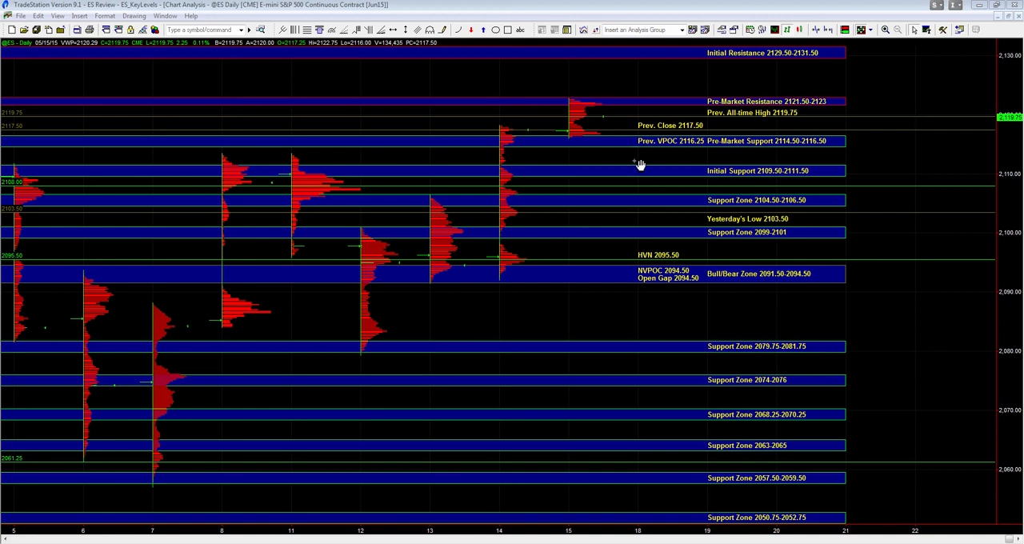
mouse_move(850, 83)
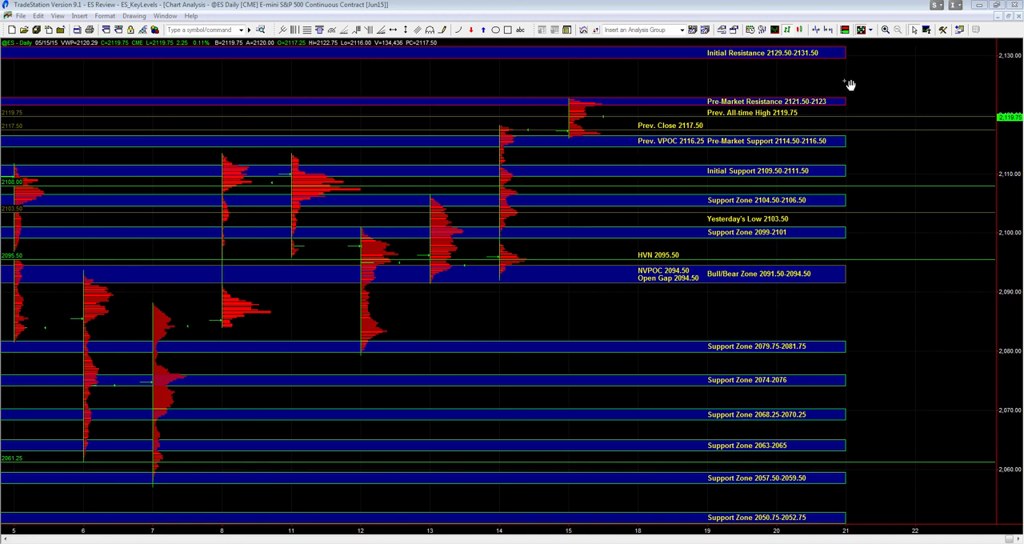
mouse_move(595, 112)
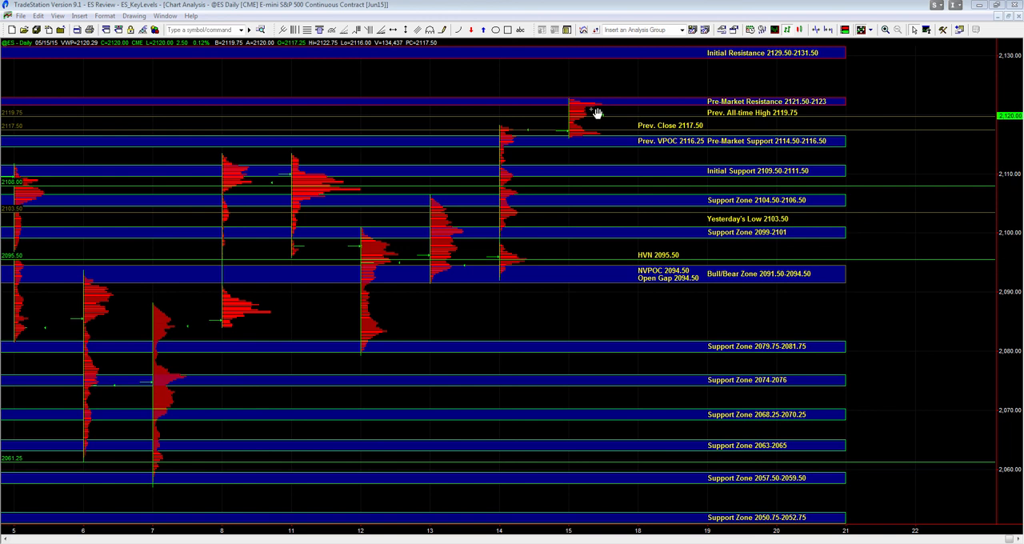
mouse_move(748, 128)
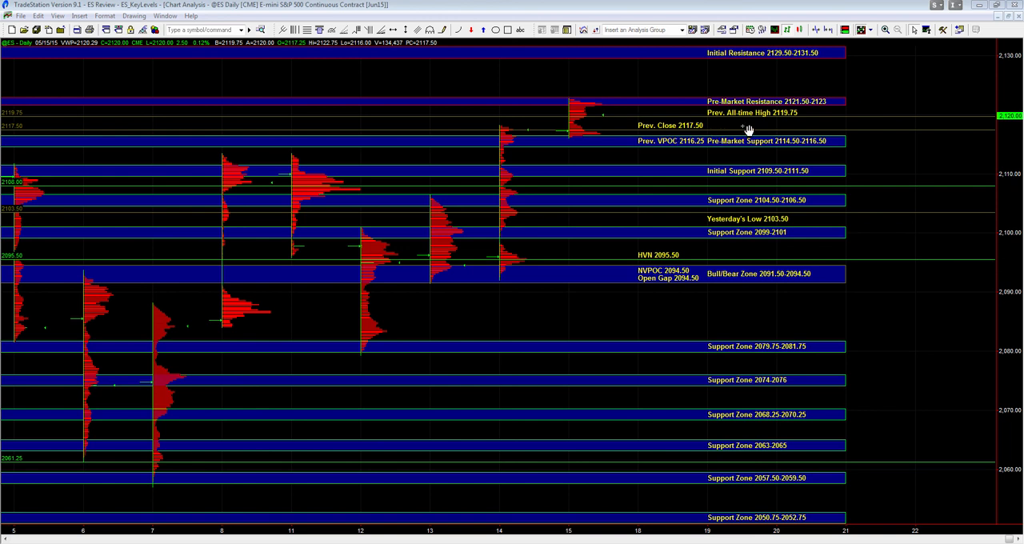
mouse_move(745, 128)
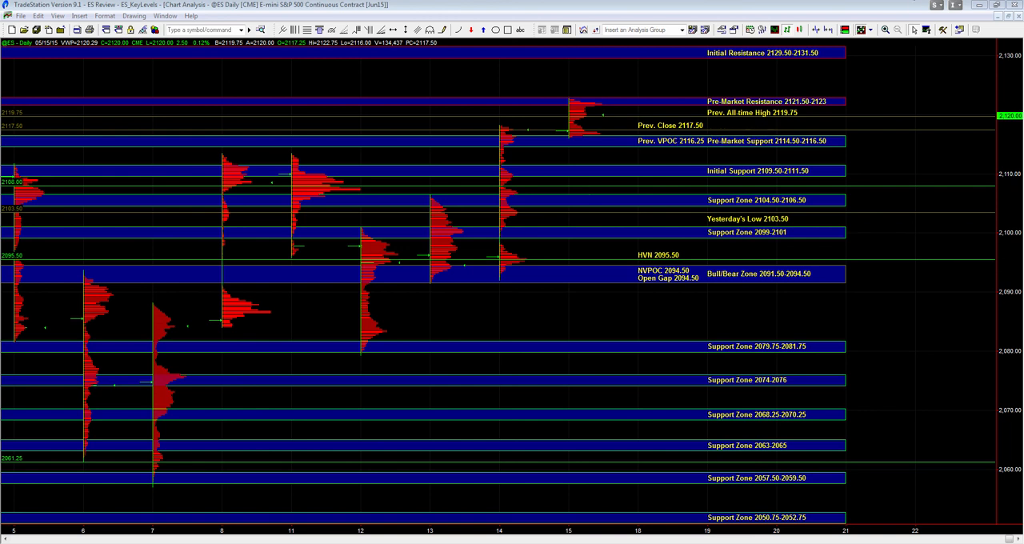